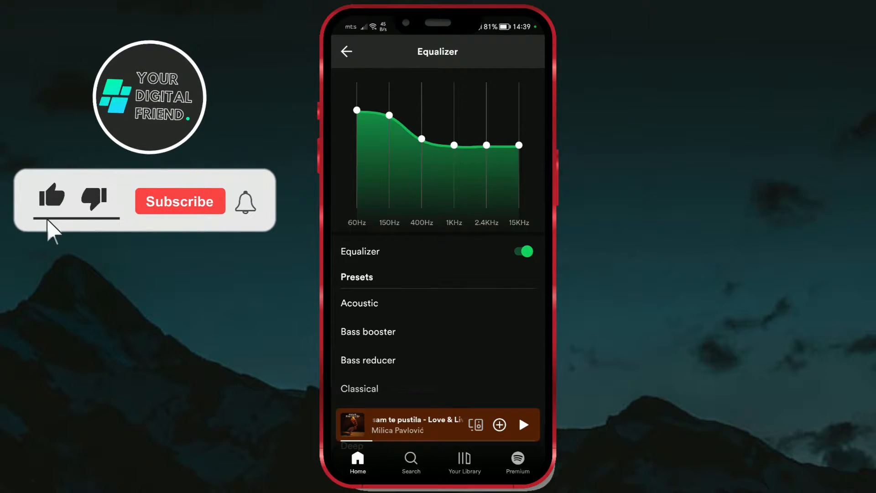
- Close Spotify's equalizer preview and return to the Android home screen
left_click(347, 51)
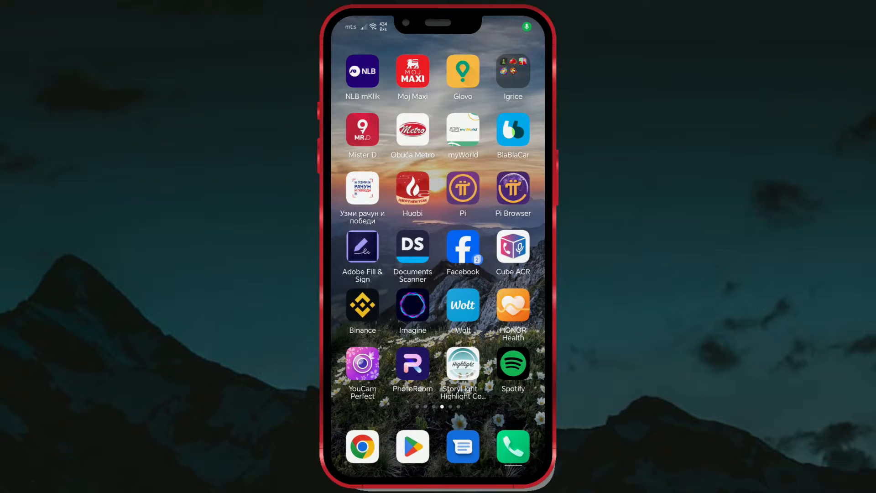
- Launch Spotify and open Settings and privacy from the profile avatar menu
left_click(513, 363)
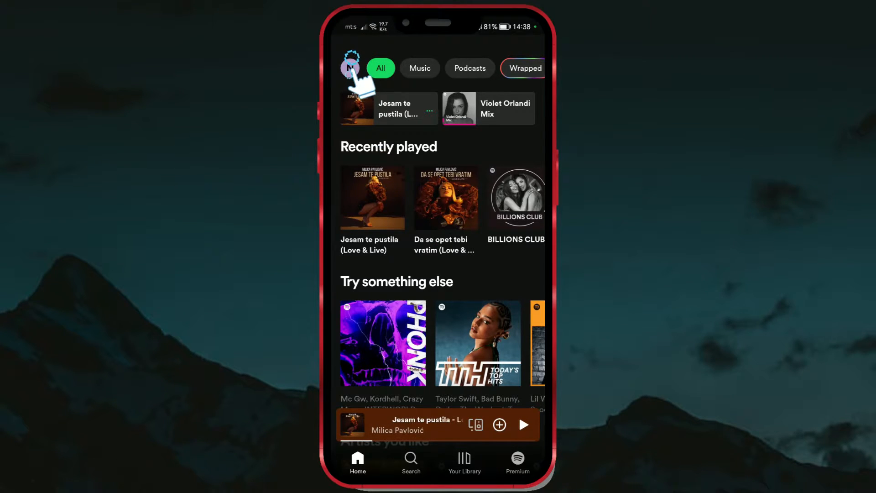
left_click(351, 68)
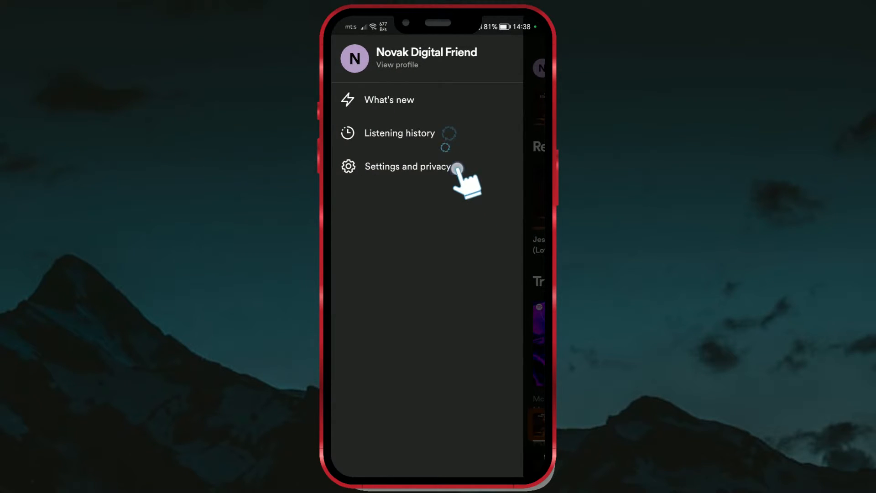
left_click(408, 166)
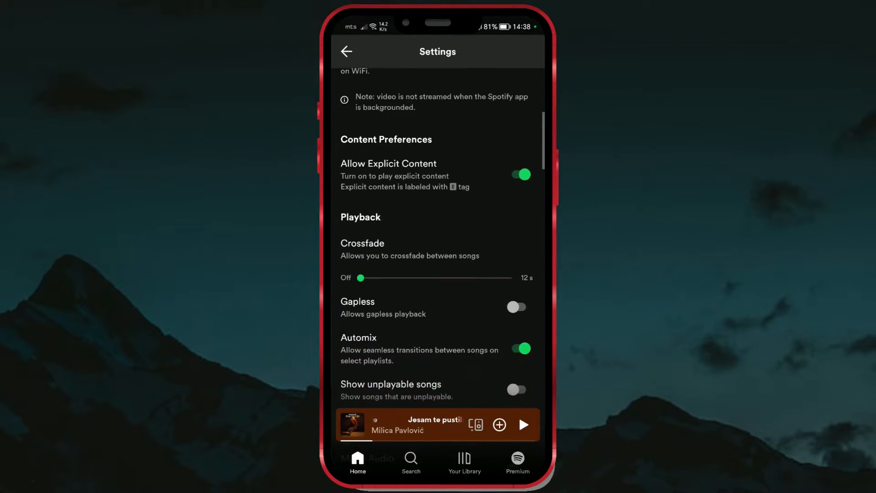
- Scroll Settings past Audio Quality to open the Equalizer page
scroll("down", 3)
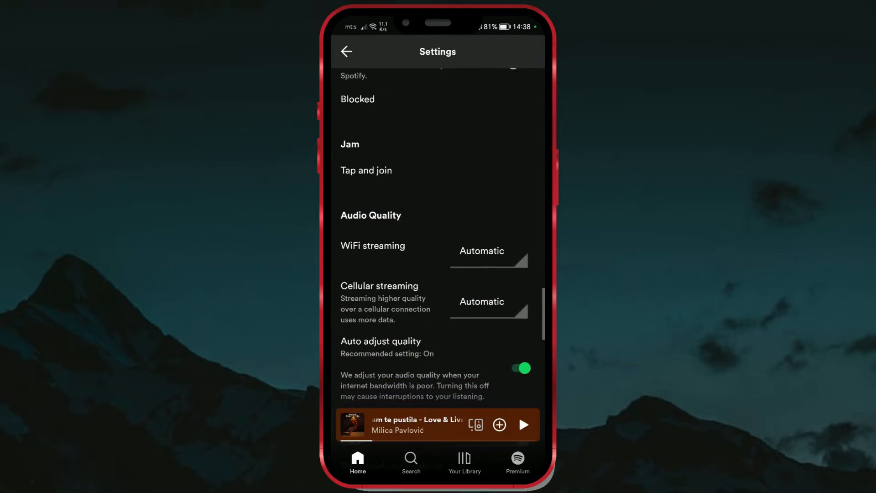
scroll("down", 3)
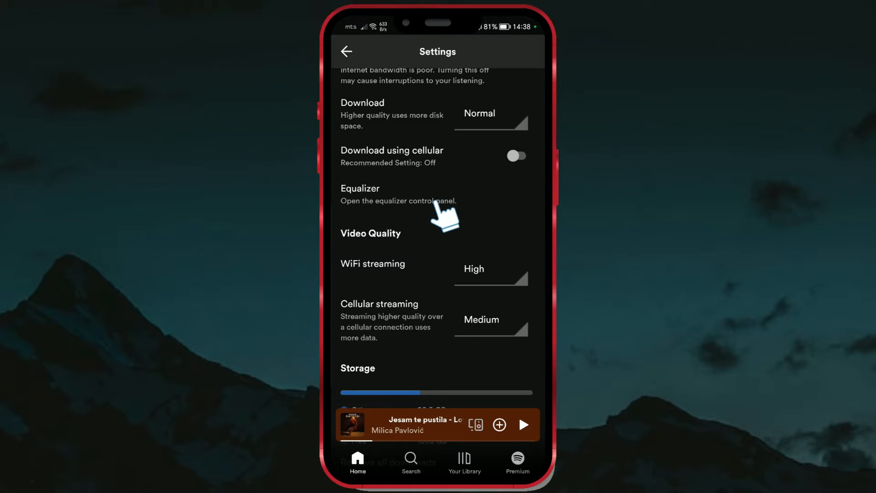
left_click(360, 189)
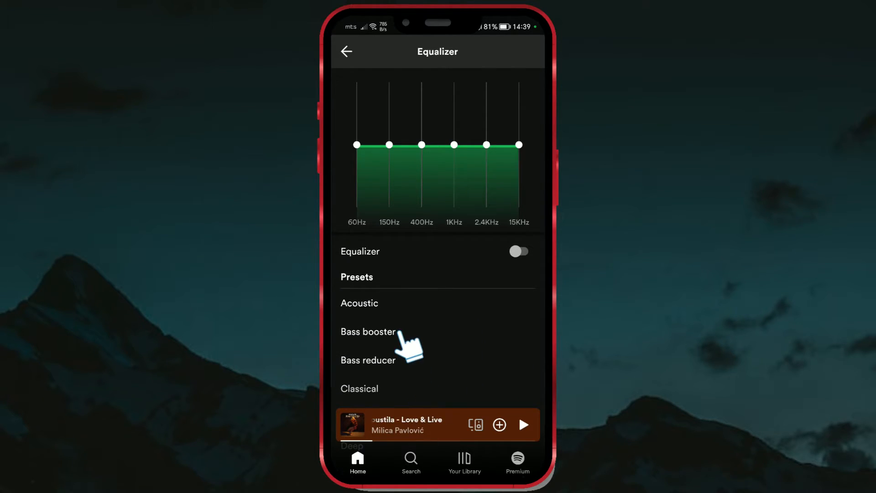
- Select the Bass booster preset to switch on the equalizer
left_click(368, 332)
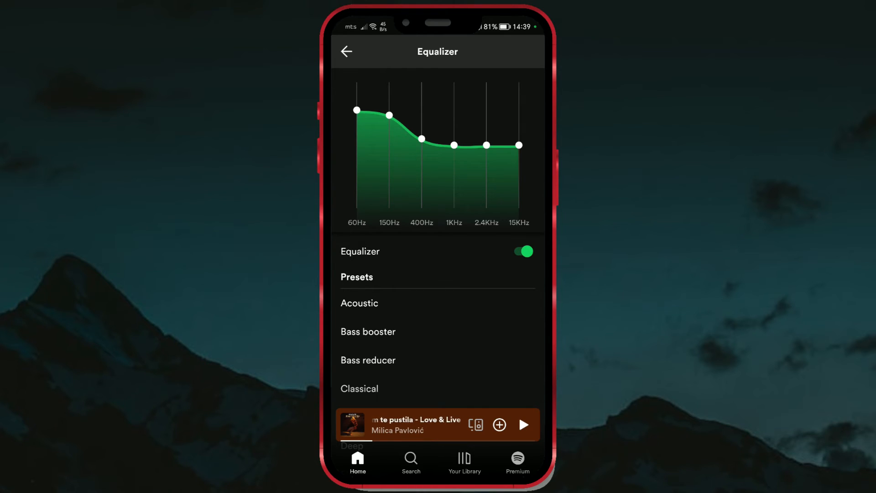
- Back out of Equalizer and Settings to the Metallica artist page
left_click(346, 50)
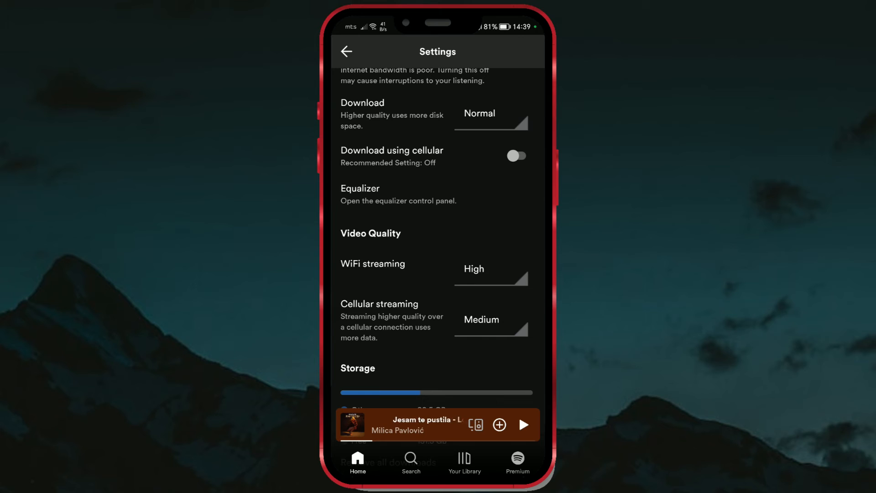
left_click(464, 460)
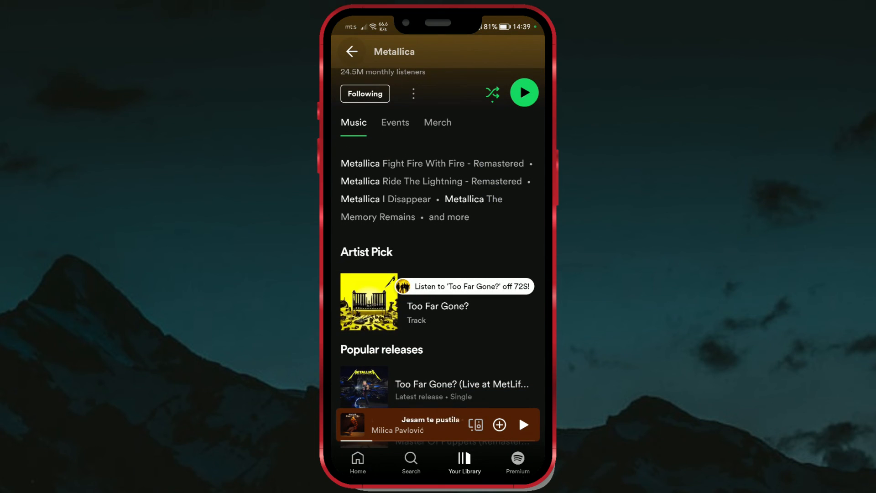
scroll("down", 3)
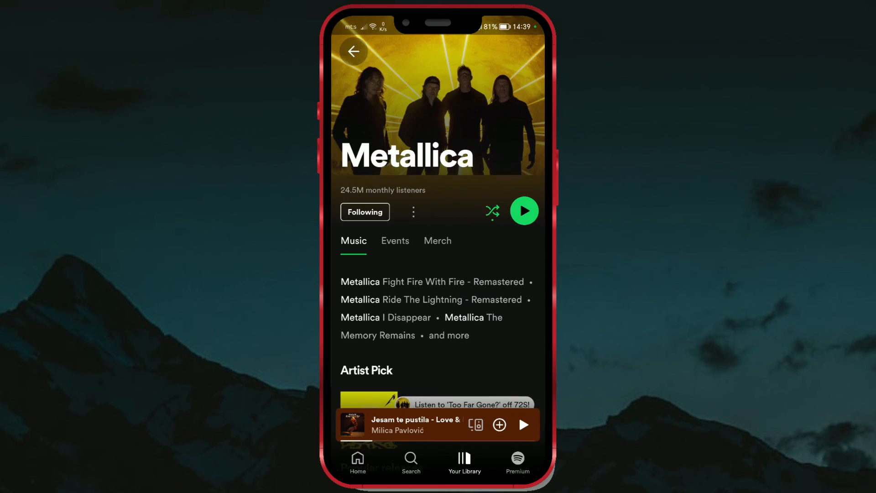